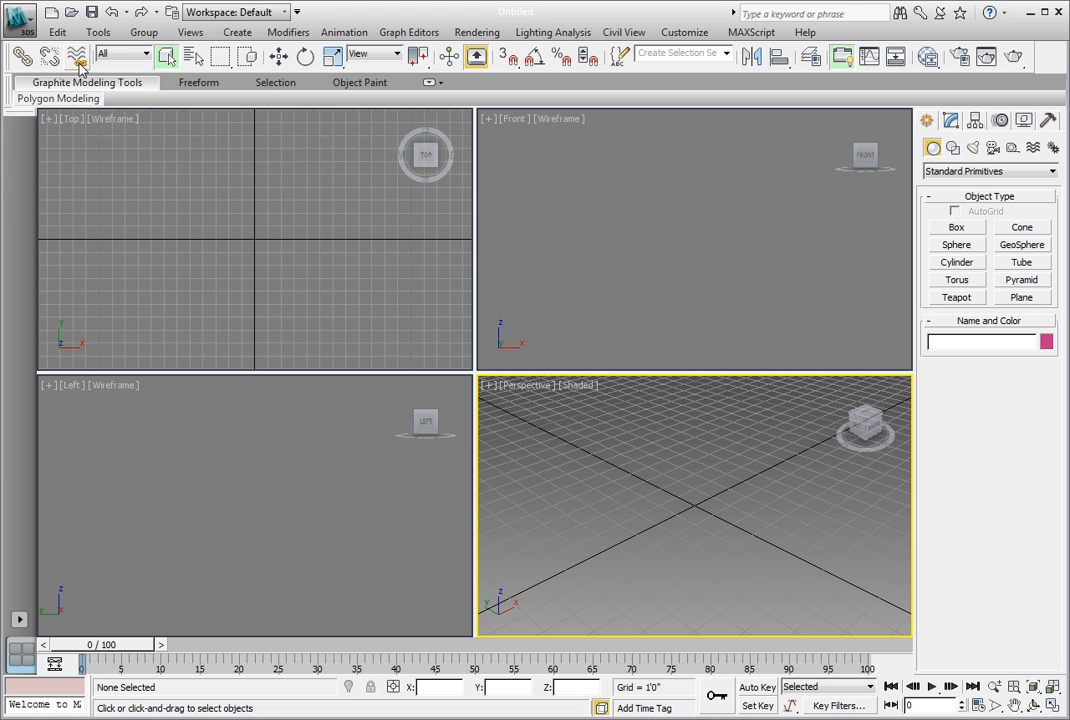
Step: Bring up the Open File dialog from the application menu
left_click(18, 18)
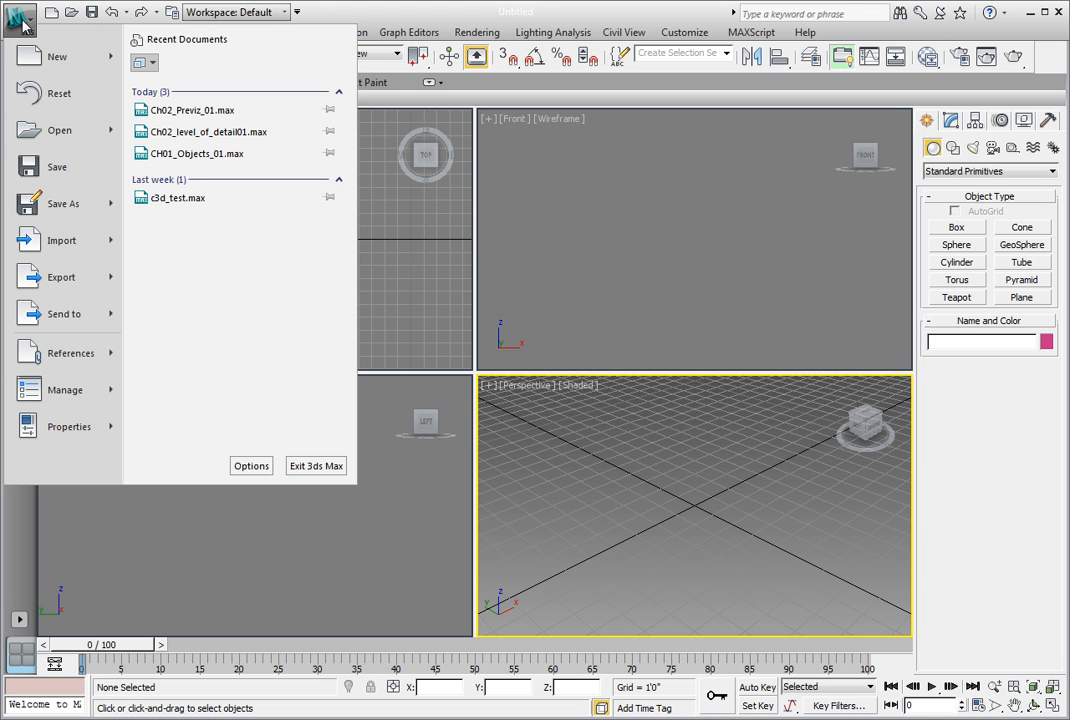
left_click(60, 130)
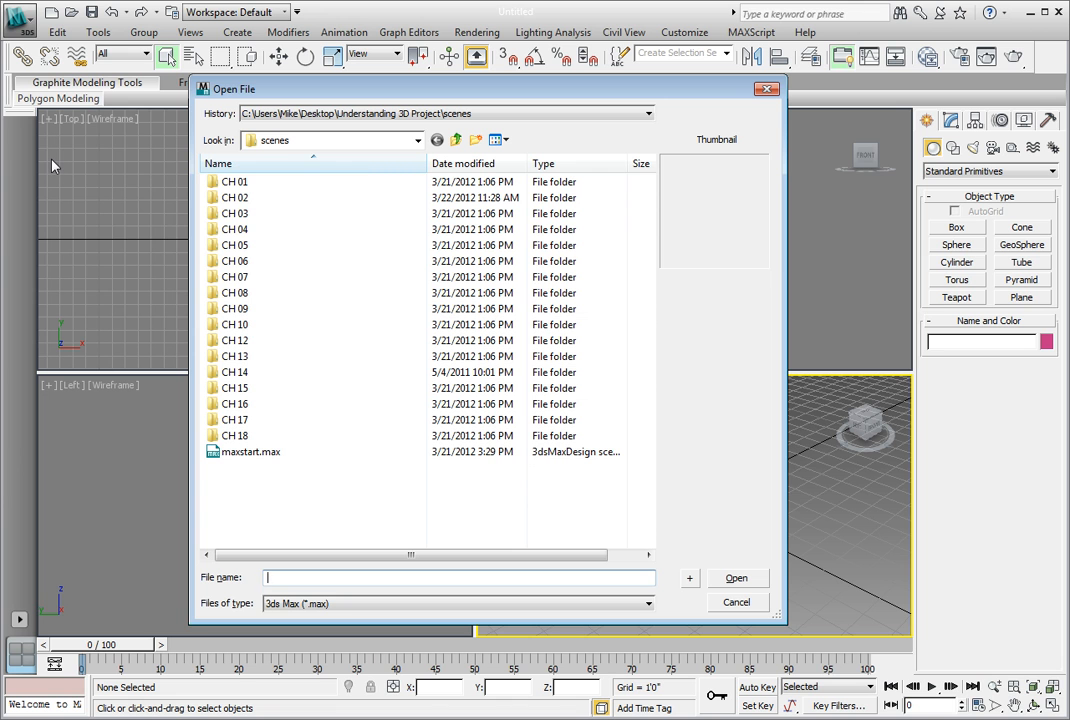
Step: Enter the CH 03 folder and select CH03_Road_outline01.max
left_click(236, 212)
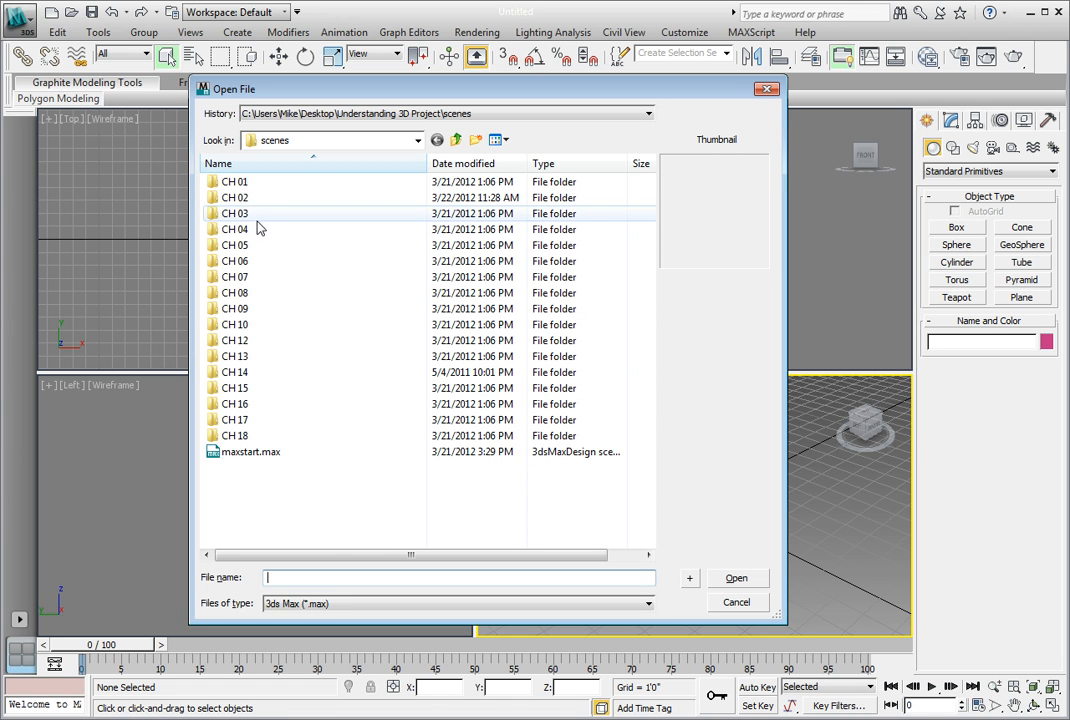
double_click(236, 212)
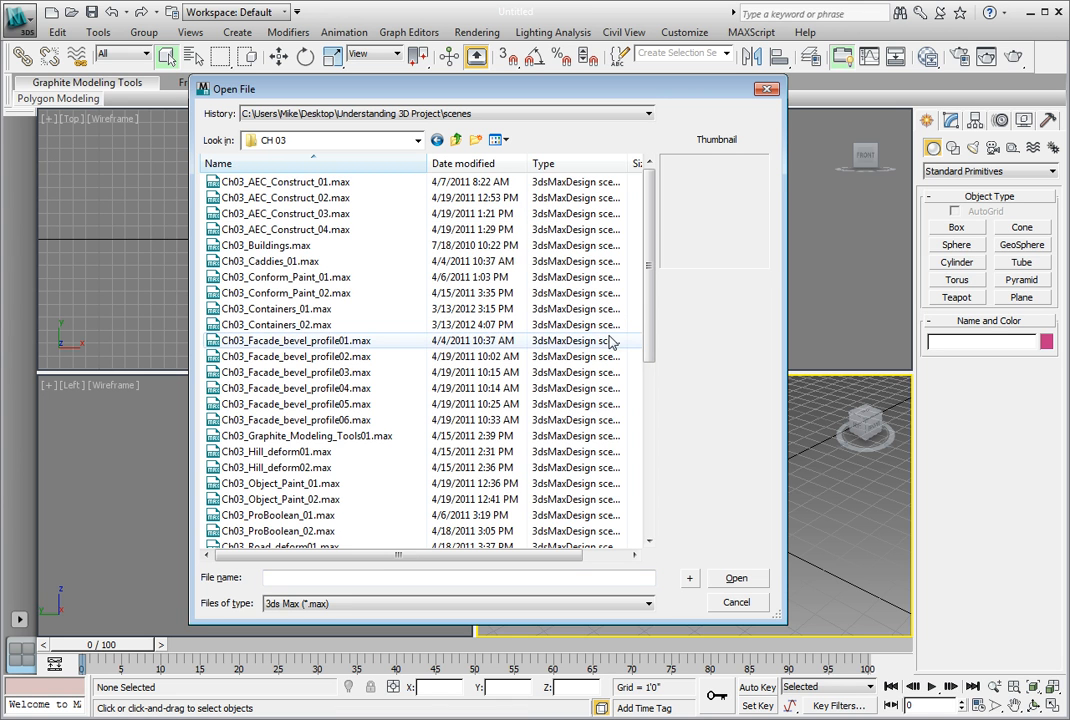
mouse_move(716, 340)
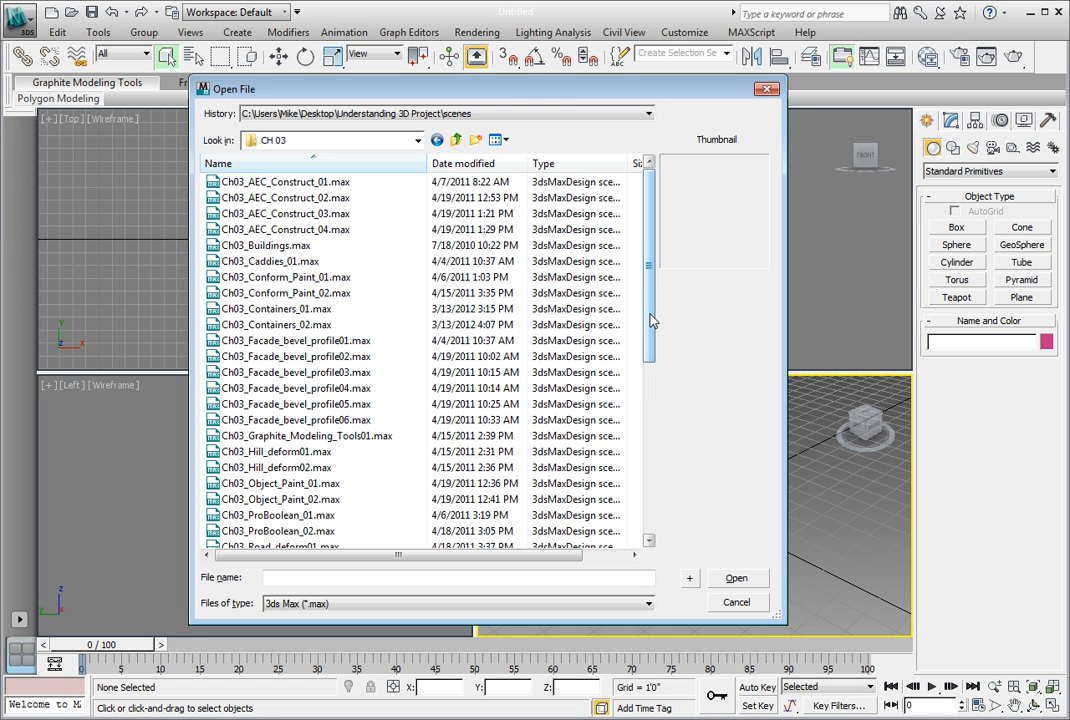
scroll("down", 3)
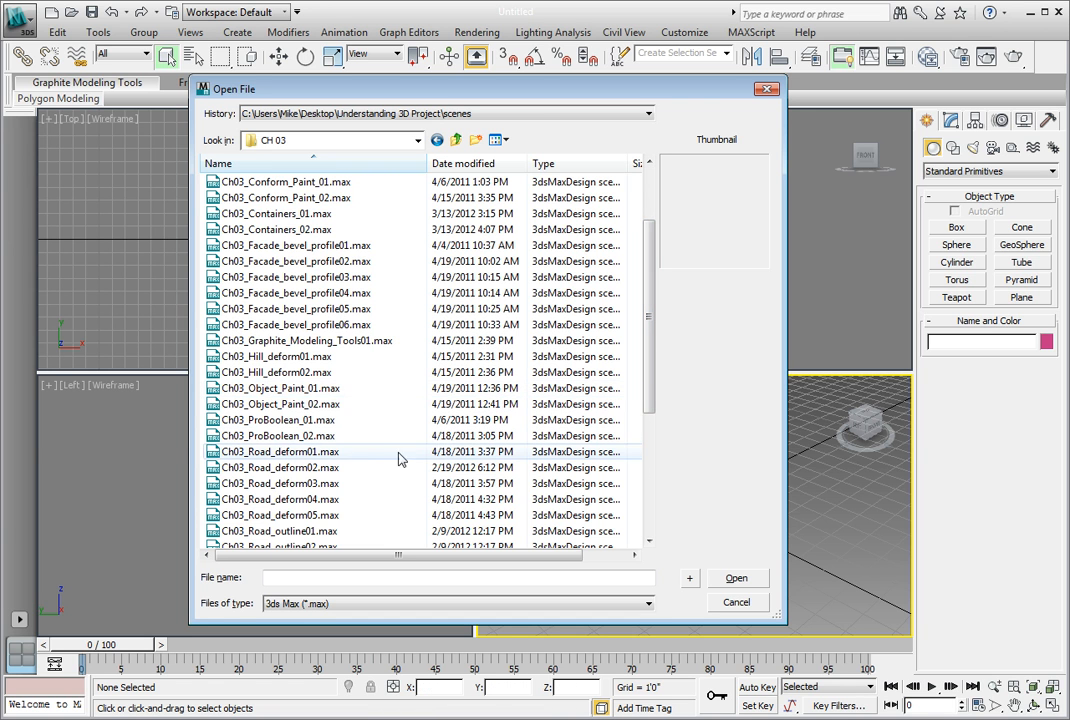
scroll("down", 3)
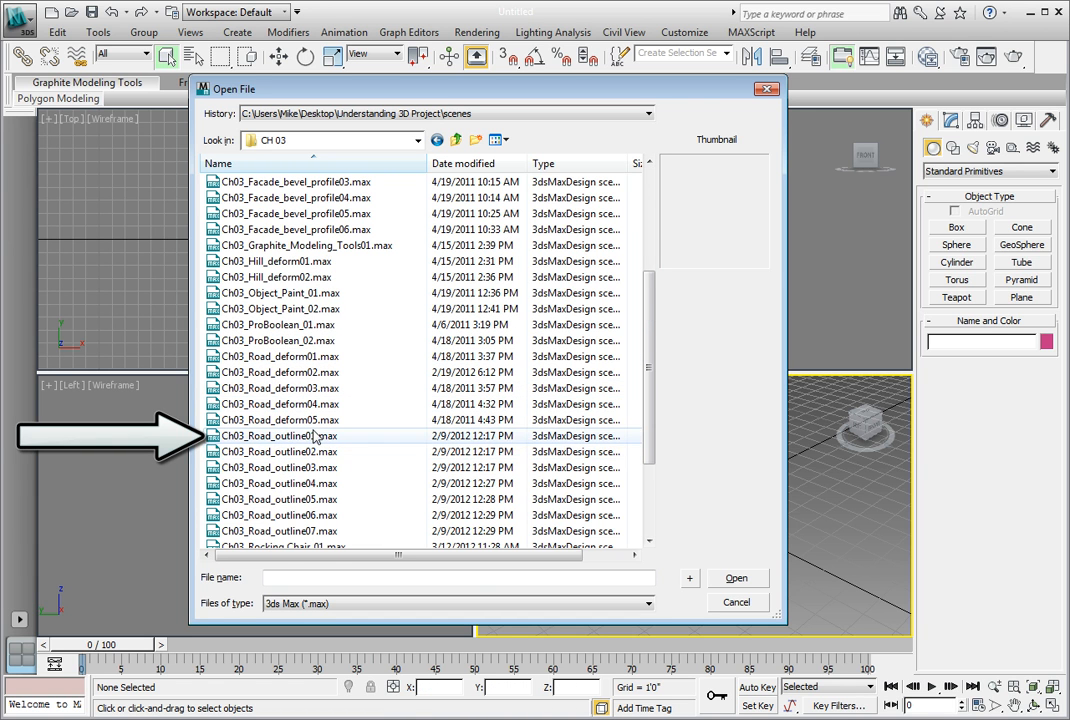
left_click(280, 436)
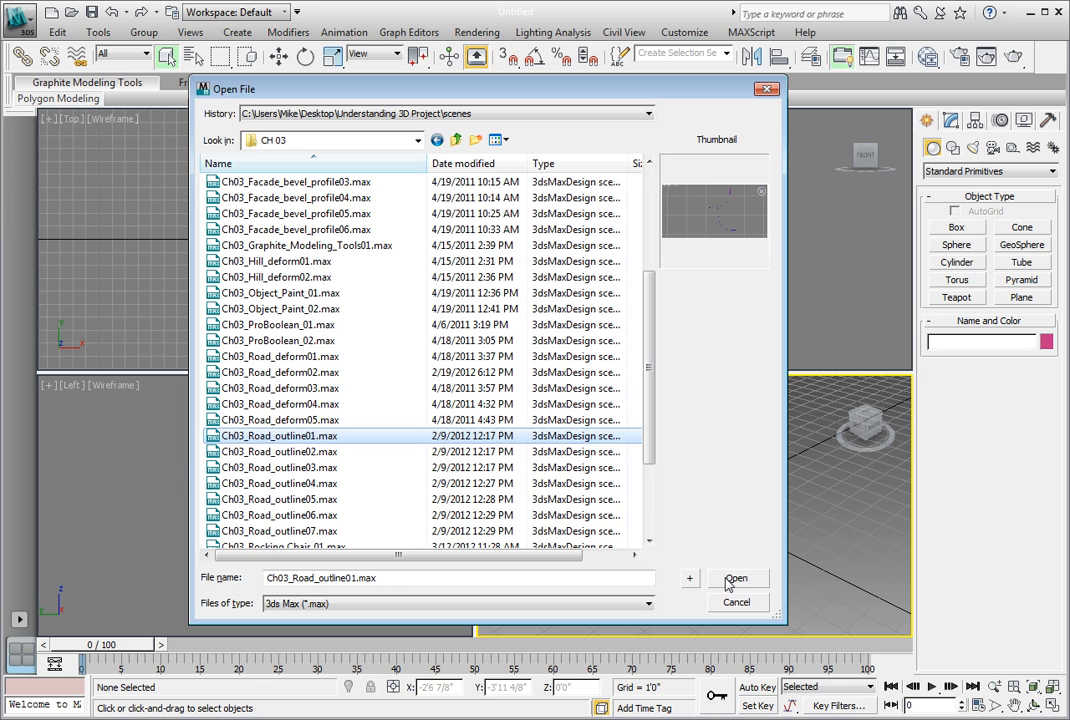
mouse_move(728, 584)
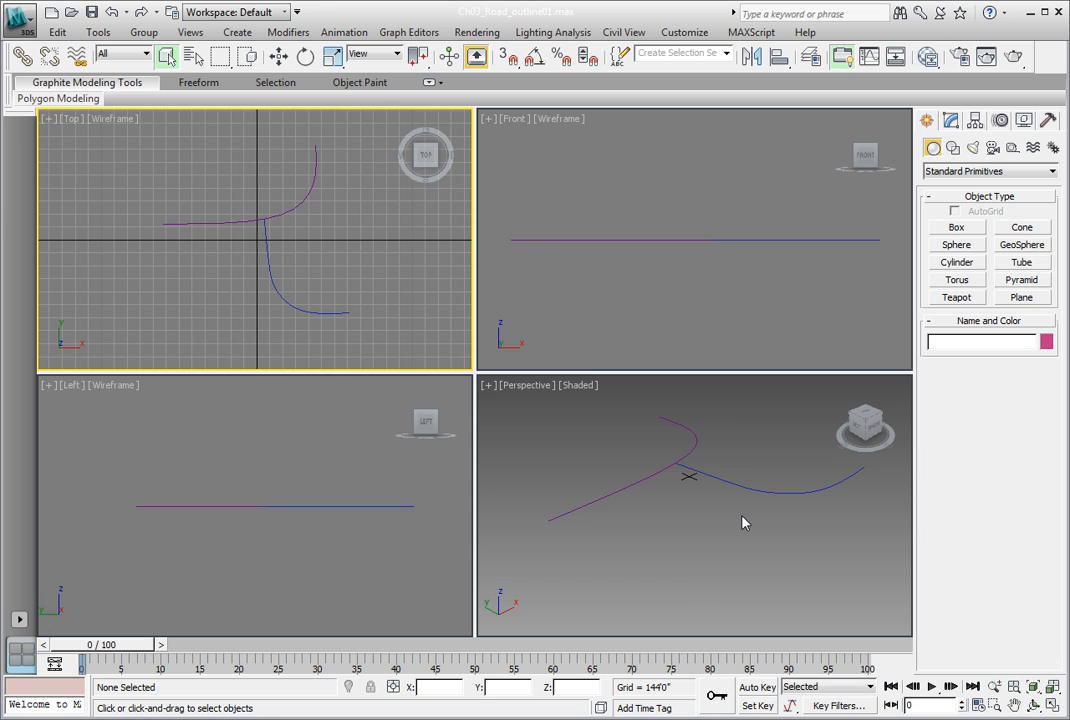
Step: Bring up the Save File As dialog from the application menu
left_click(18, 12)
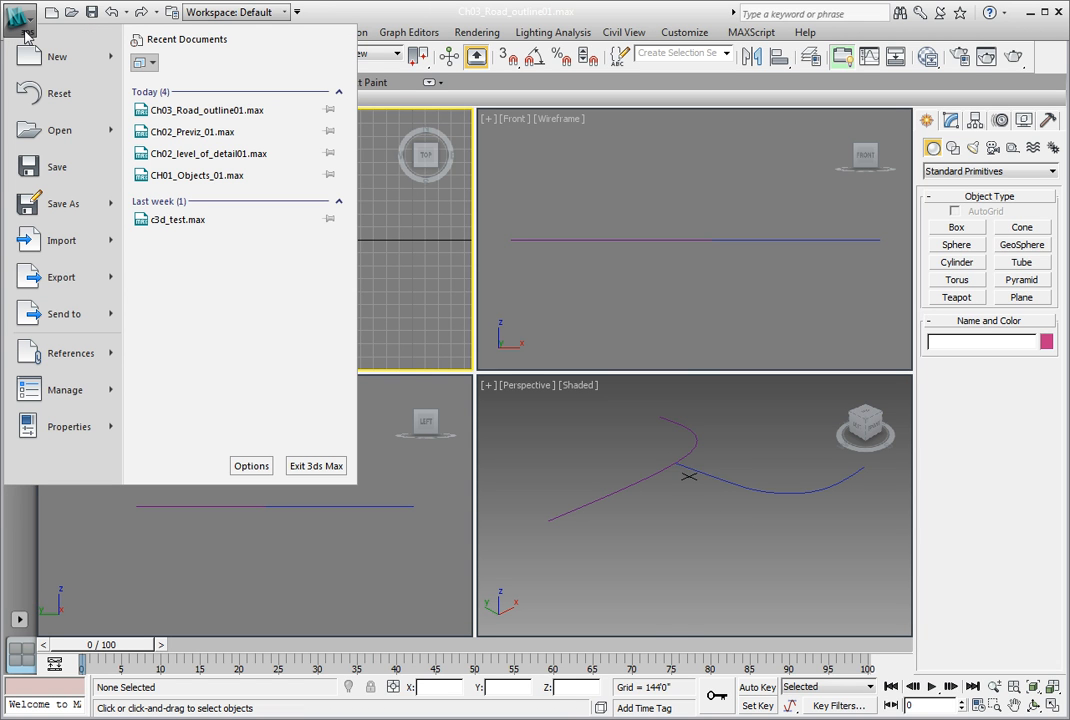
left_click(64, 204)
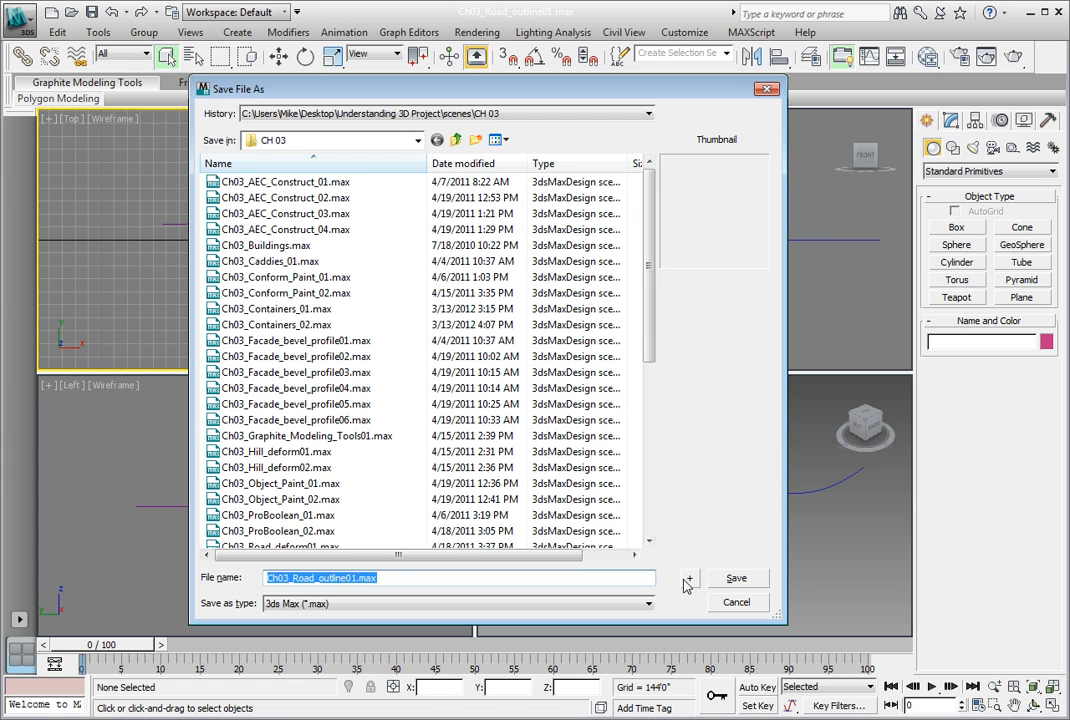
Step: Save as incremented Ch03_Road_outline02.max, confirming replacement of the existing file
left_click(736, 578)
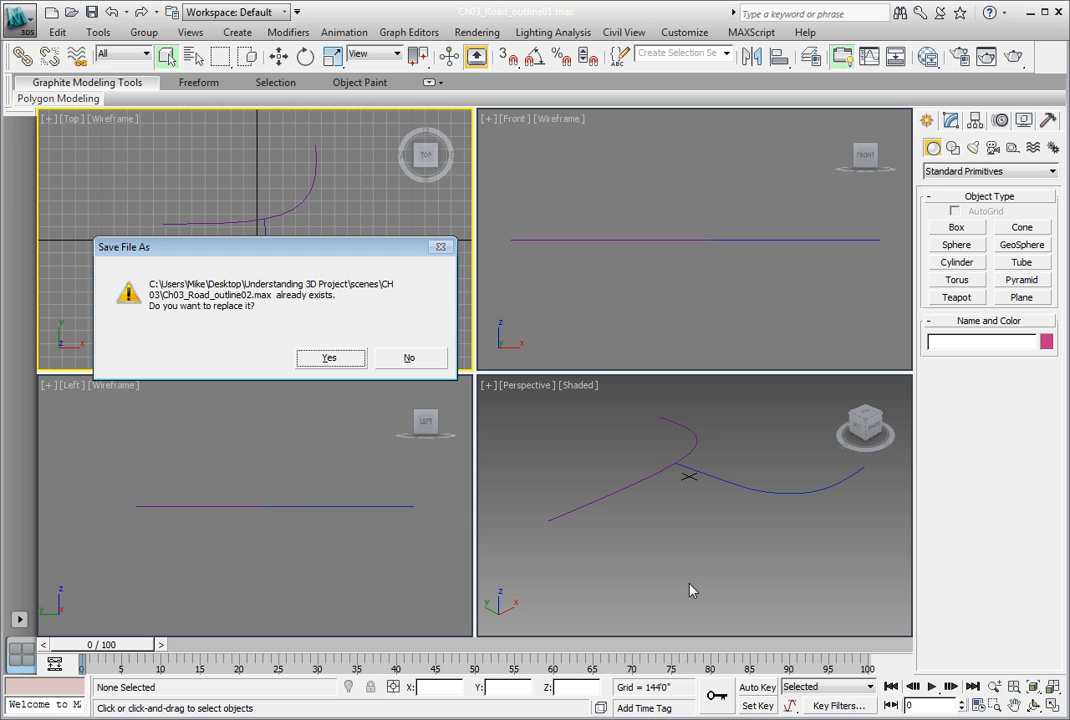
left_click(328, 356)
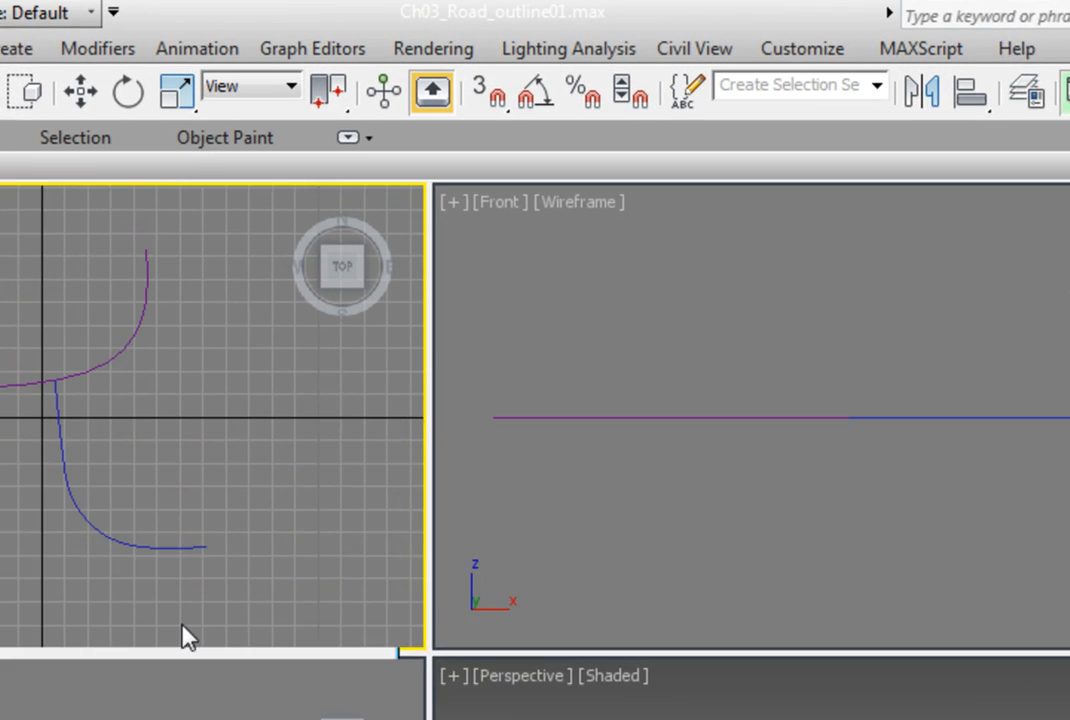